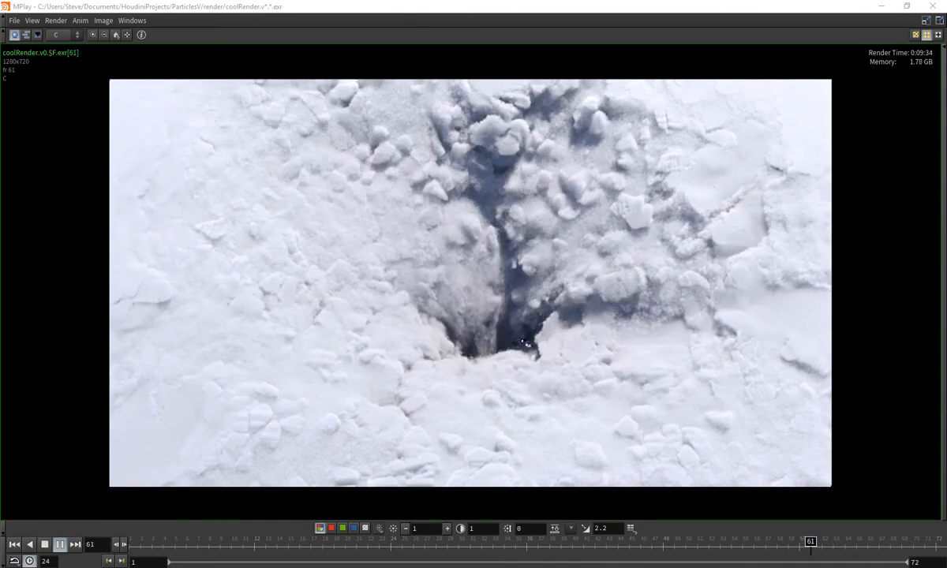
Review the coolRender snow-crater sequence in MPlay, then view the rasterized density volume in Houdini
click(539, 541)
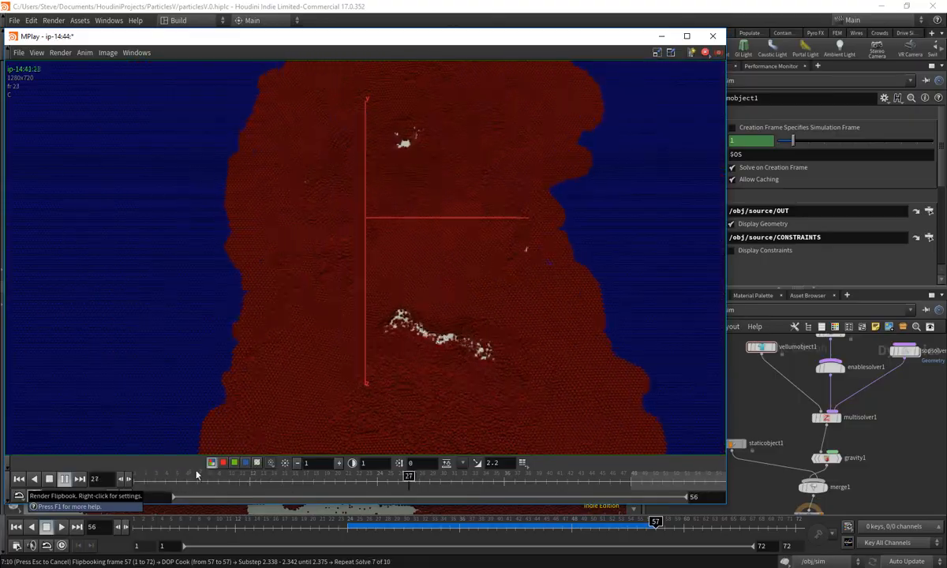
click(713, 36)
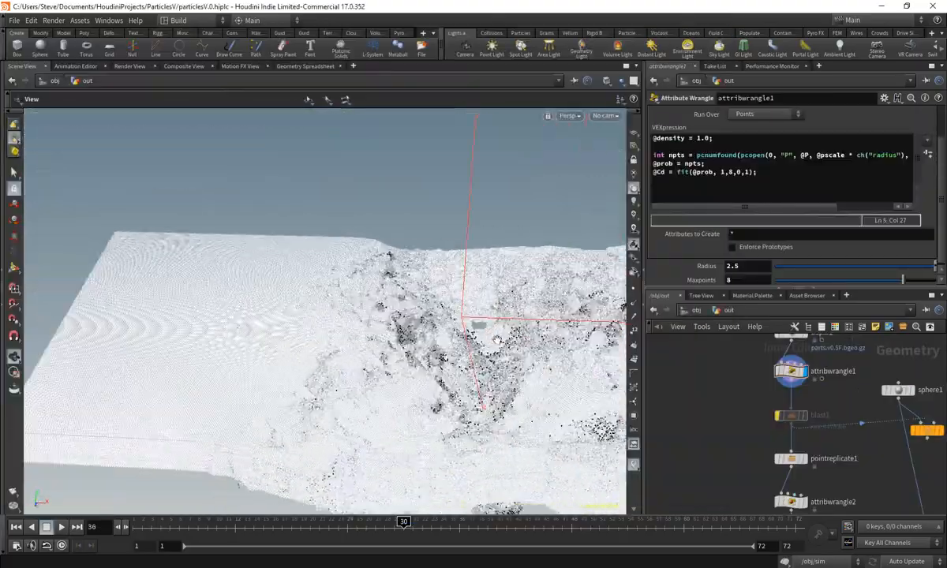
click(754, 430)
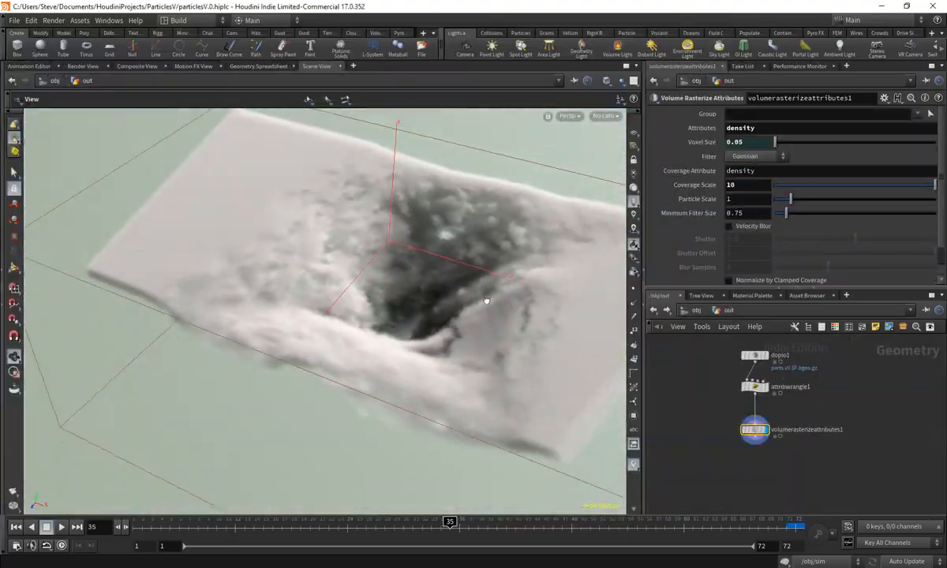